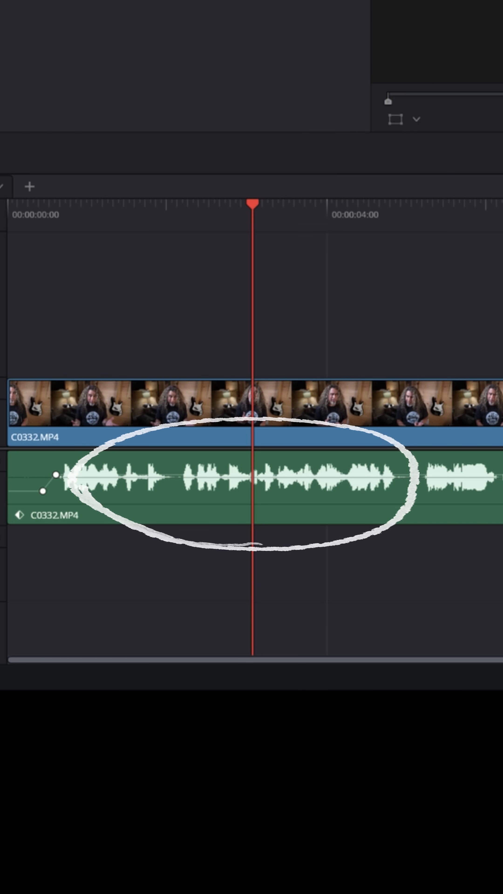
# - Select the audio clip on the timeline to reach its Multiband Compressor
pyautogui.click(296, 700)
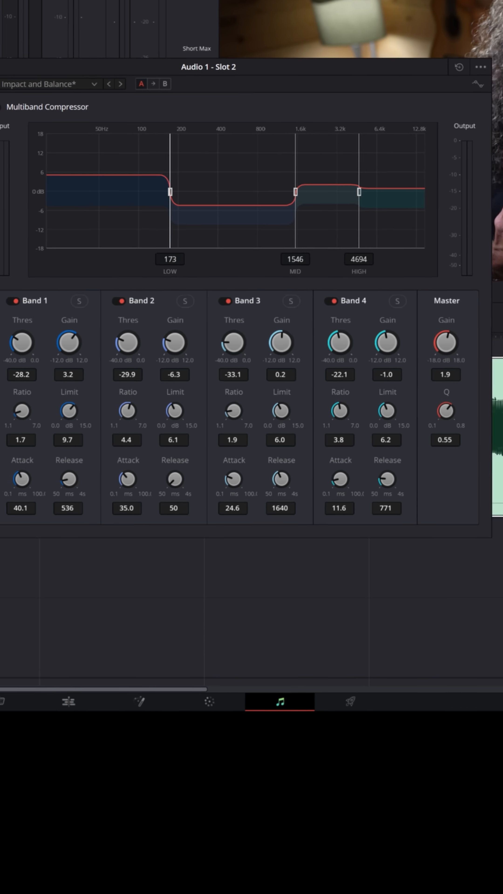
# - Add Dynamics > Fairlight FX > Multiband Compressor to A1's effects slot
pyautogui.click(201, 242)
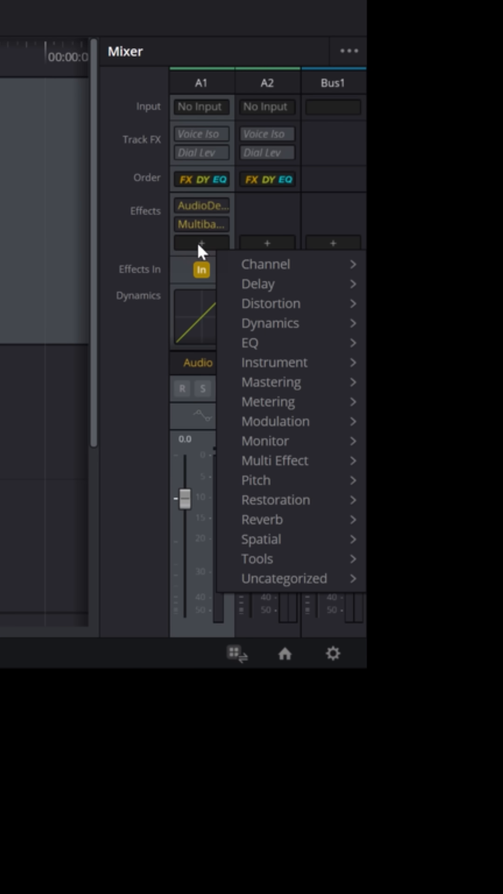
pyautogui.moveTo(219, 254)
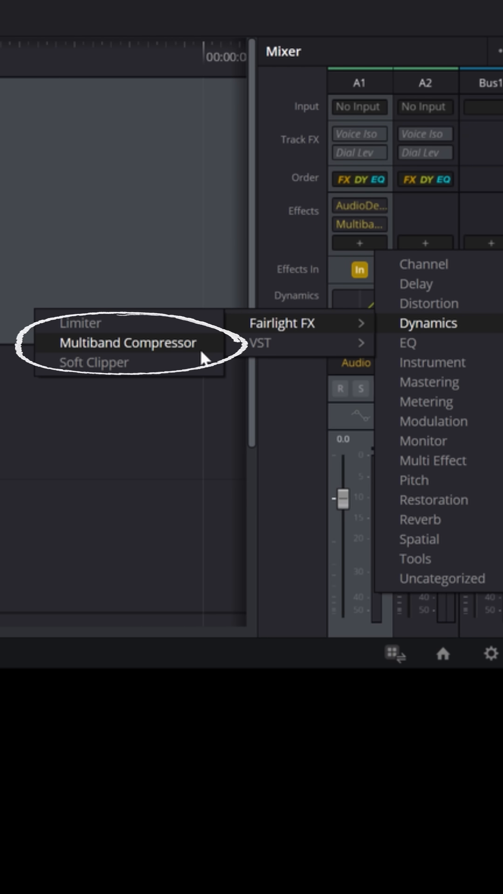
pyautogui.click(120, 342)
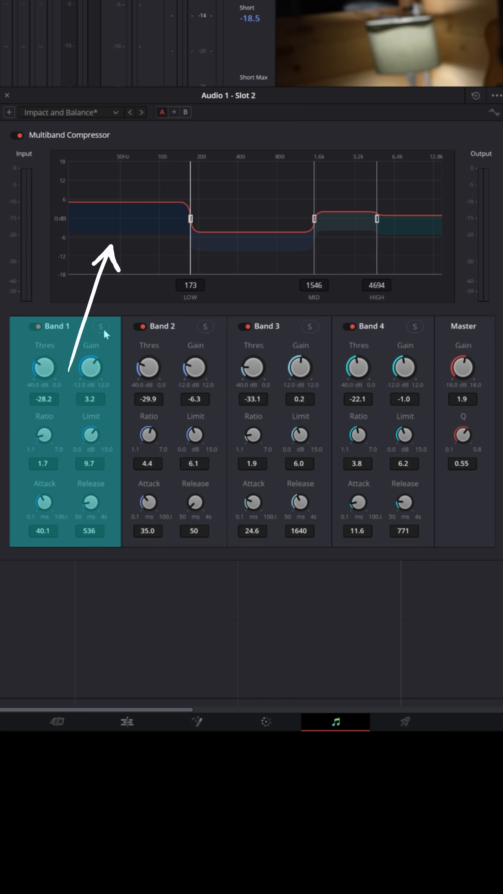
pyautogui.click(101, 326)
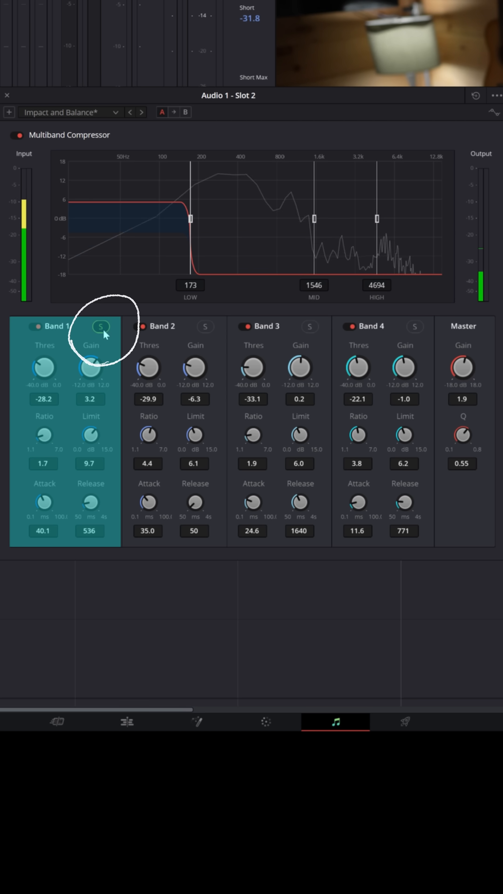
pyautogui.click(206, 326)
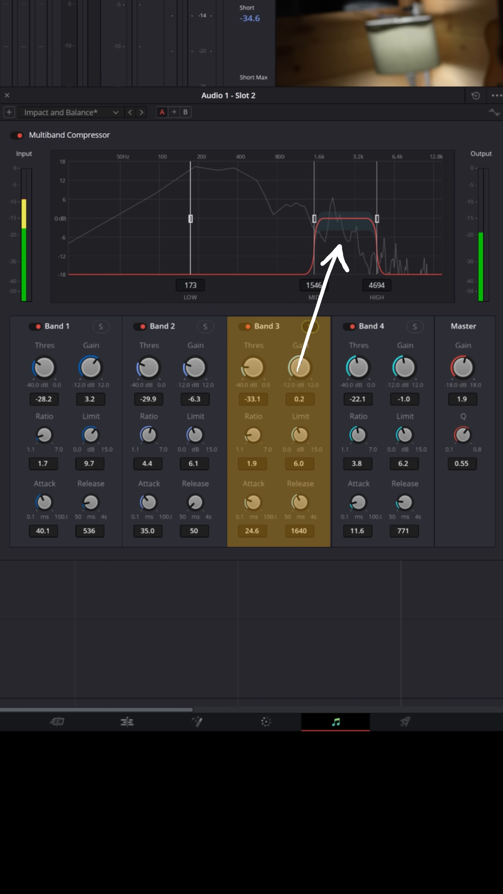
pyautogui.click(415, 326)
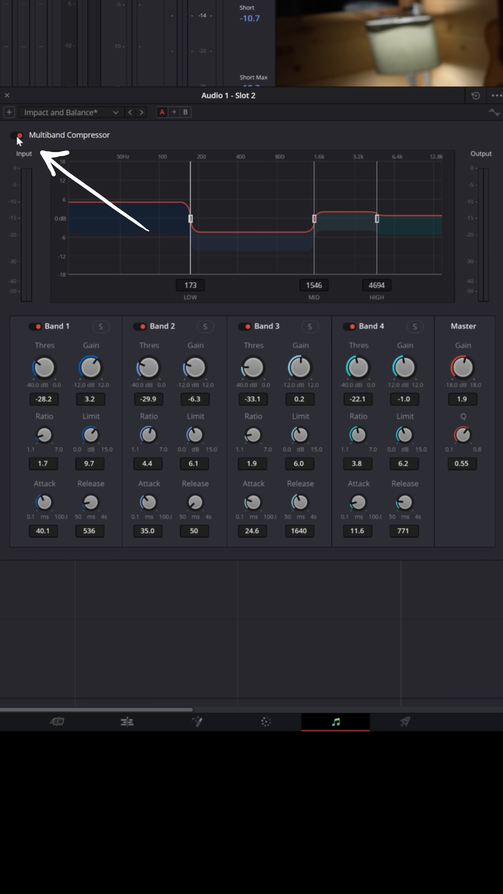
pyautogui.click(17, 135)
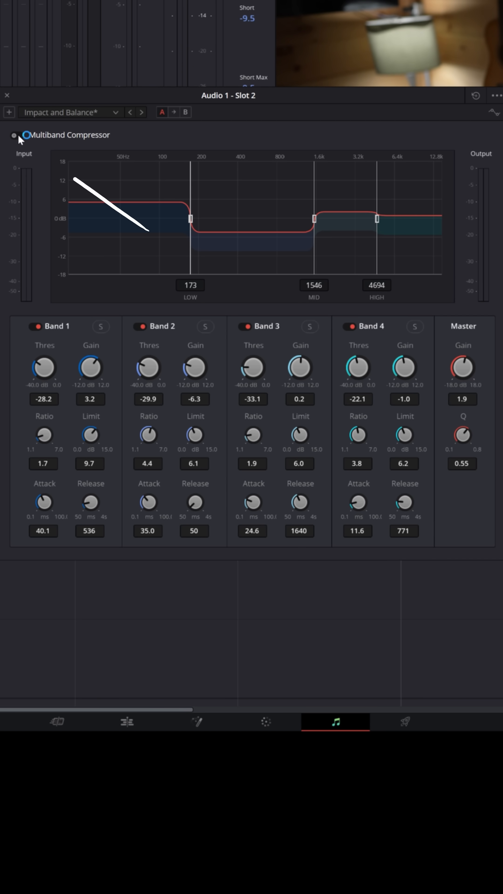
pyautogui.click(19, 135)
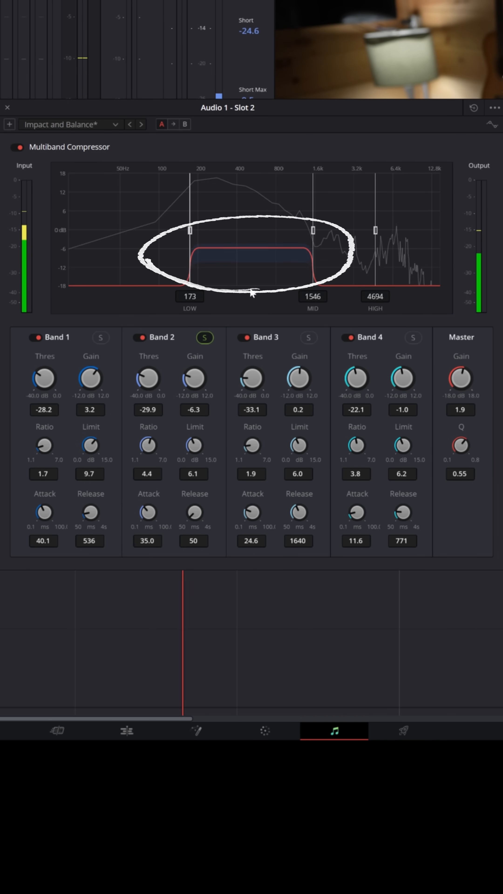
# - Raise Band 2's threshold to -27.4 dB and lower its ratio to 3.2 while soloed
pyautogui.moveTo(147, 378); pyautogui.dragTo(158, 365)
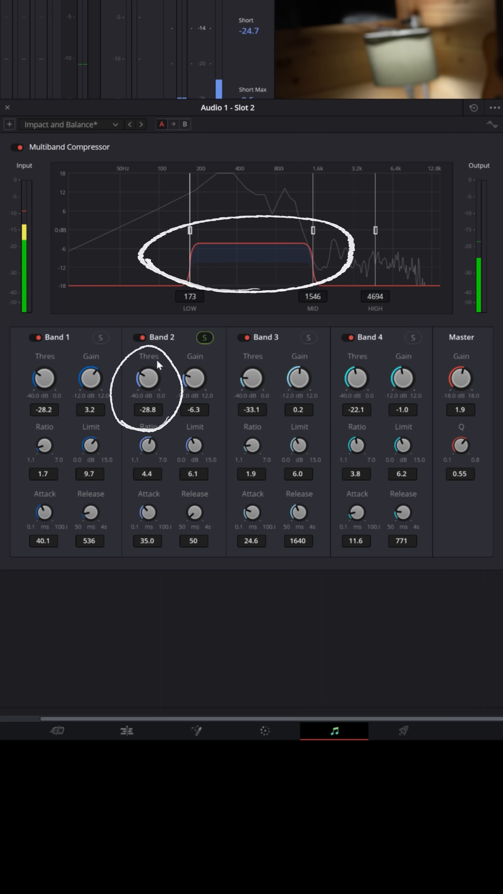
pyautogui.moveTo(147, 379); pyautogui.dragTo(148, 365)
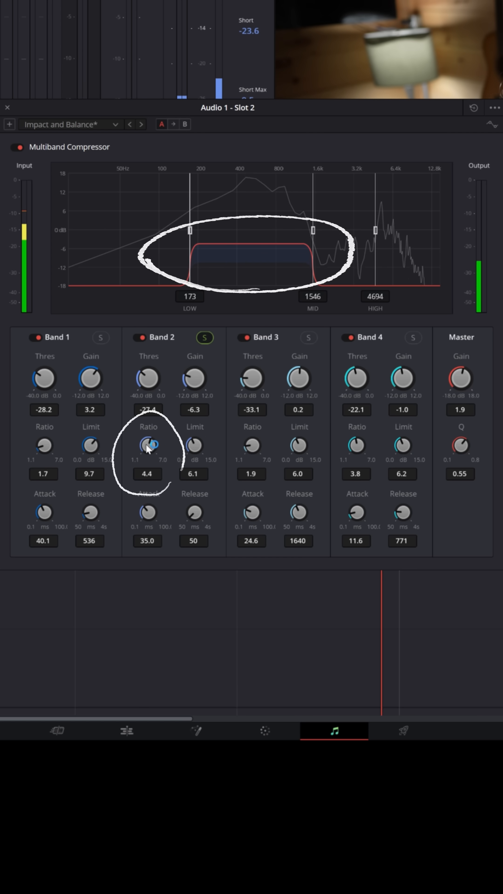
pyautogui.moveTo(147, 446); pyautogui.dragTo(147, 456)
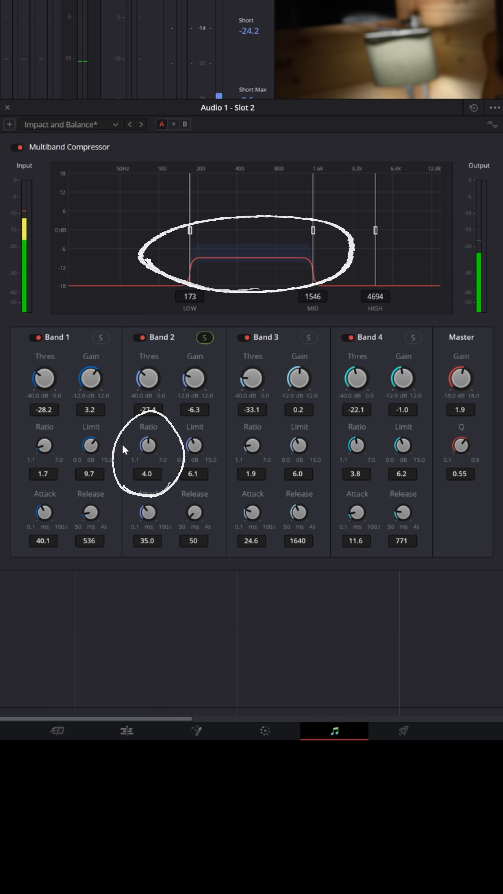
pyautogui.moveTo(147, 447); pyautogui.dragTo(148, 473)
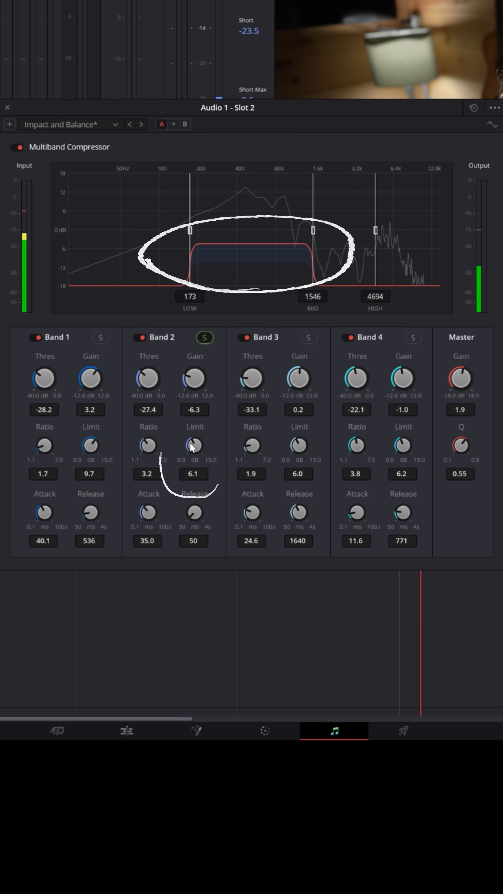
# - Drop Band 2's limit to 0.0 dB, then bring it back up past 6.2 dB
pyautogui.moveTo(193, 446); pyautogui.dragTo(193, 473)
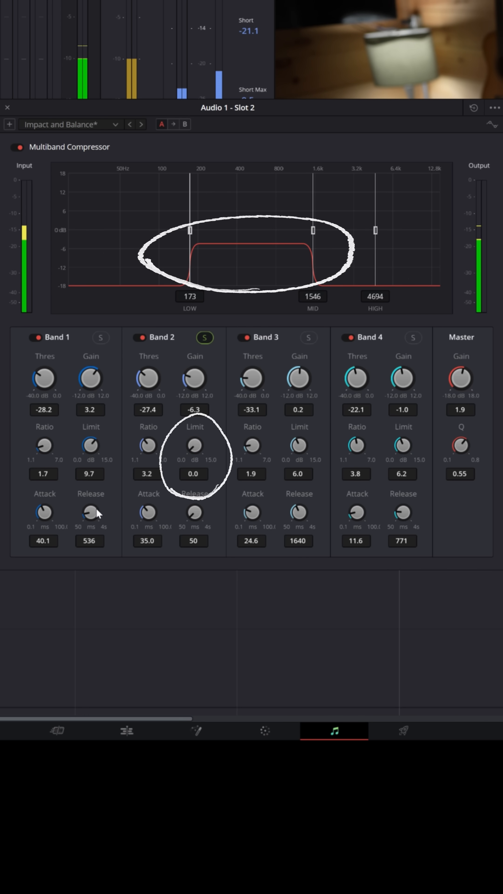
pyautogui.moveTo(194, 448); pyautogui.dragTo(196, 436)
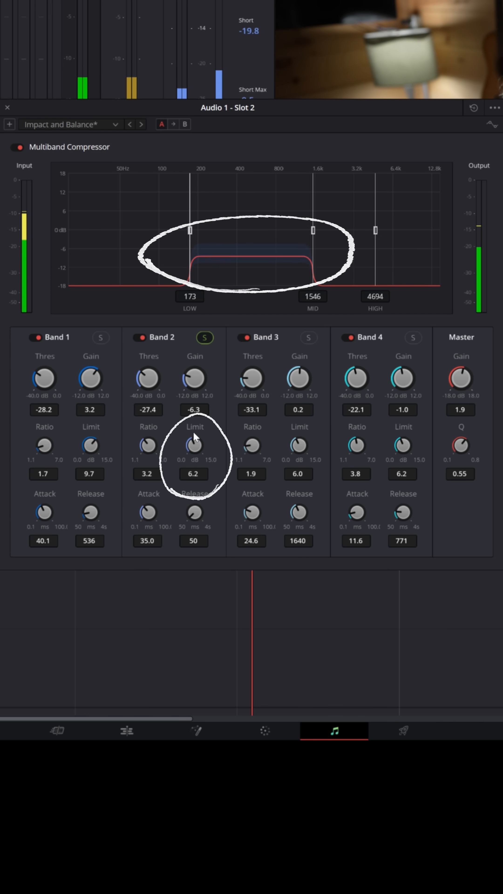
pyautogui.moveTo(194, 446); pyautogui.dragTo(211, 425)
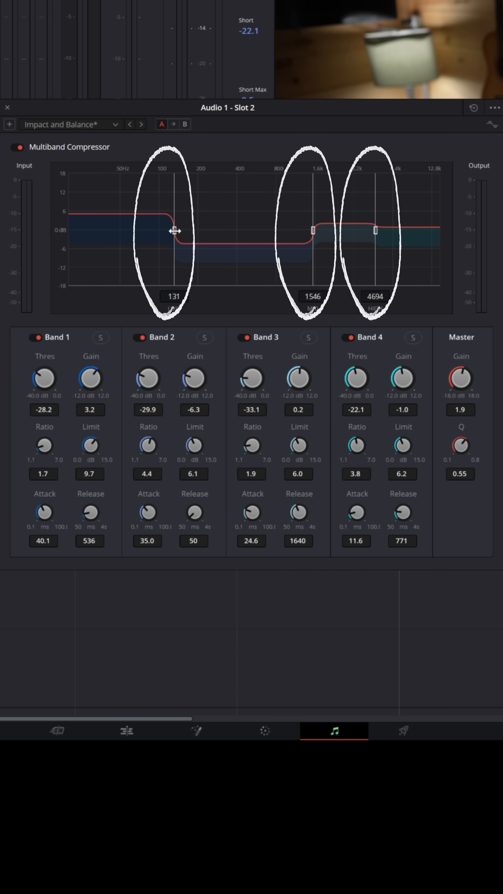
# - Move the low crossover to 81 Hz and the high crossover to 1454 Hz
pyautogui.moveTo(174, 230); pyautogui.dragTo(147, 231)
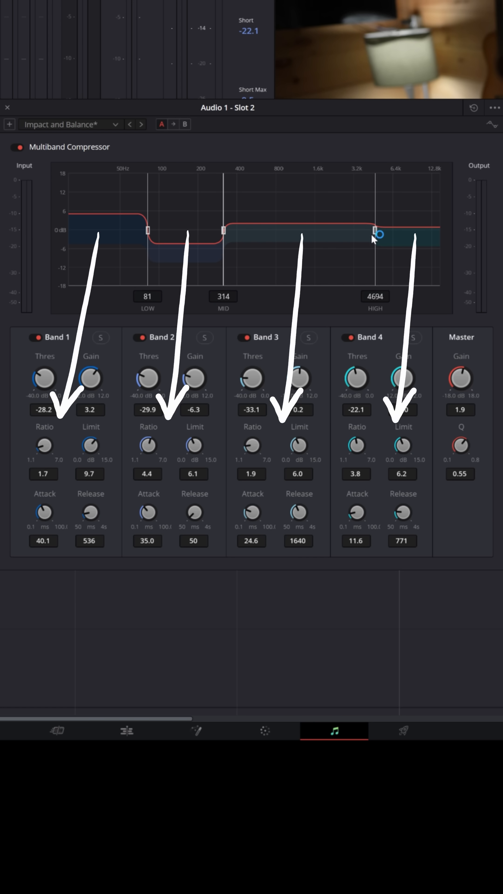
pyautogui.moveTo(376, 232); pyautogui.dragTo(282, 233)
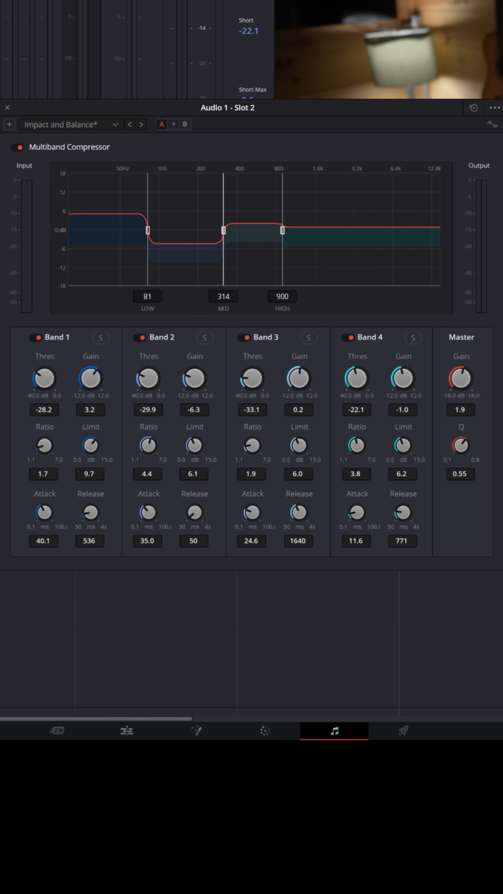
pyautogui.moveTo(283, 231); pyautogui.dragTo(307, 231)
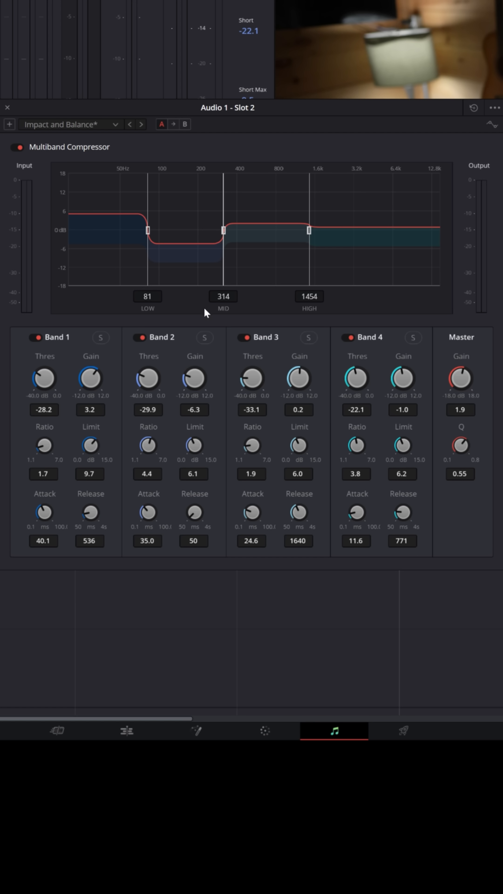
pyautogui.moveTo(132, 262)
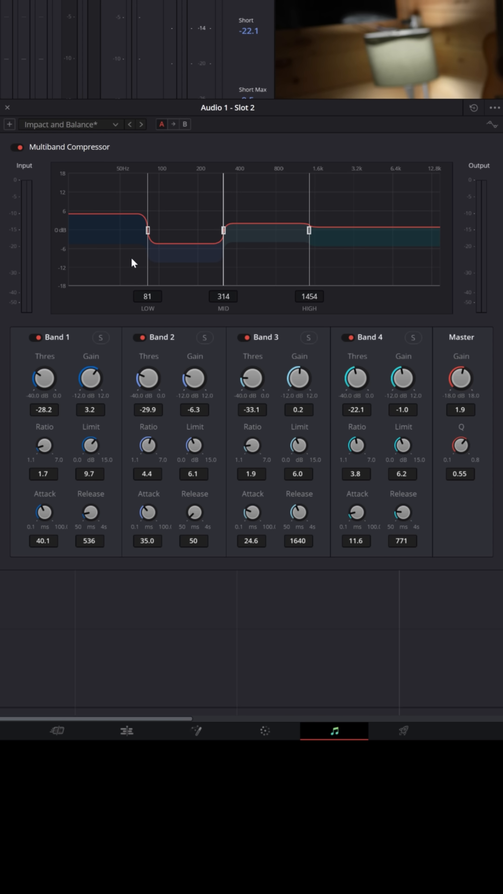
pyautogui.moveTo(201, 242)
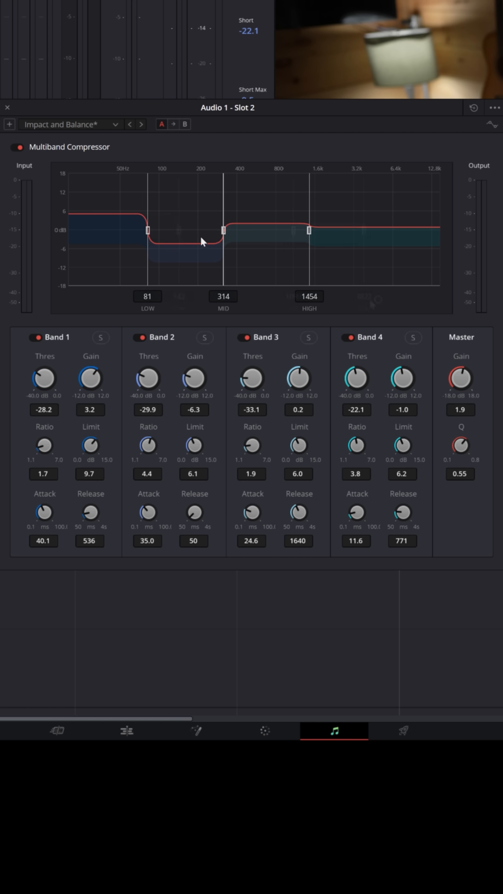